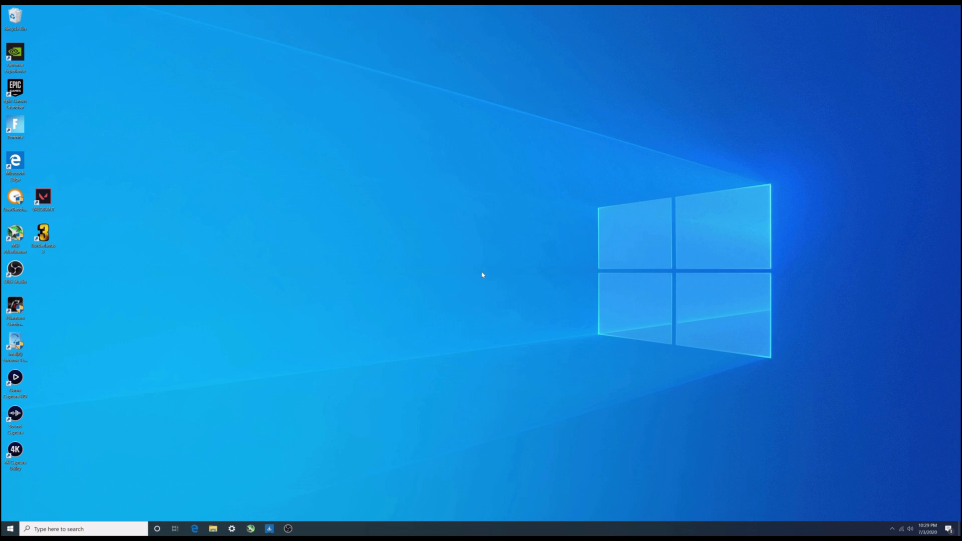
mouse_move(397, 263)
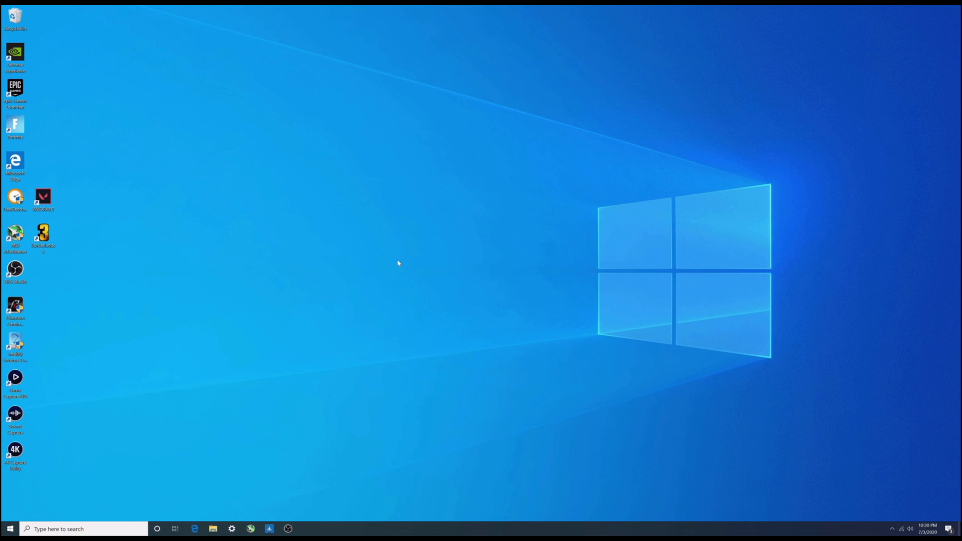
- Launch Intel Extreme Tuning Utility from its desktop shortcut, bringing up the User Account Control prompt
left_click(16, 343)
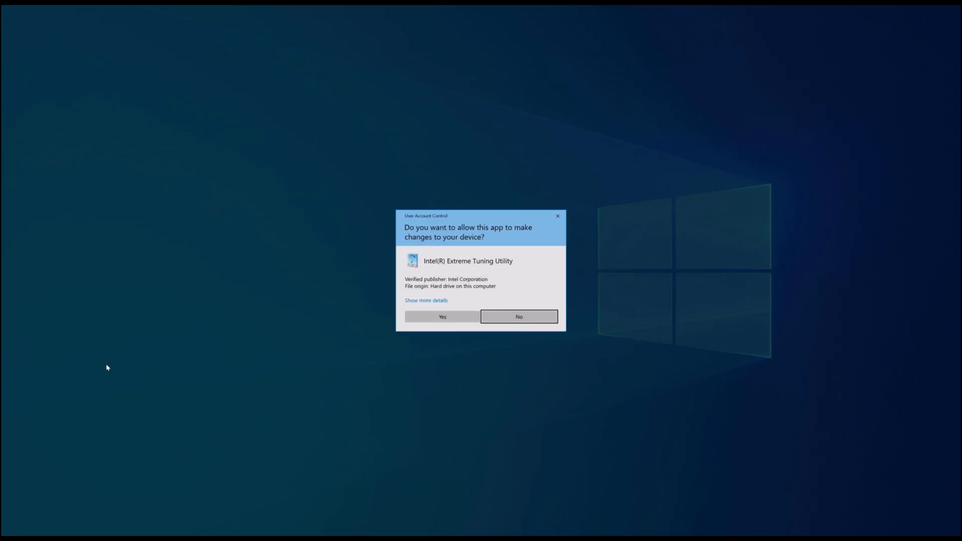
- Allow XTU to make device changes so it opens on Advanced Tuning
left_click(517, 316)
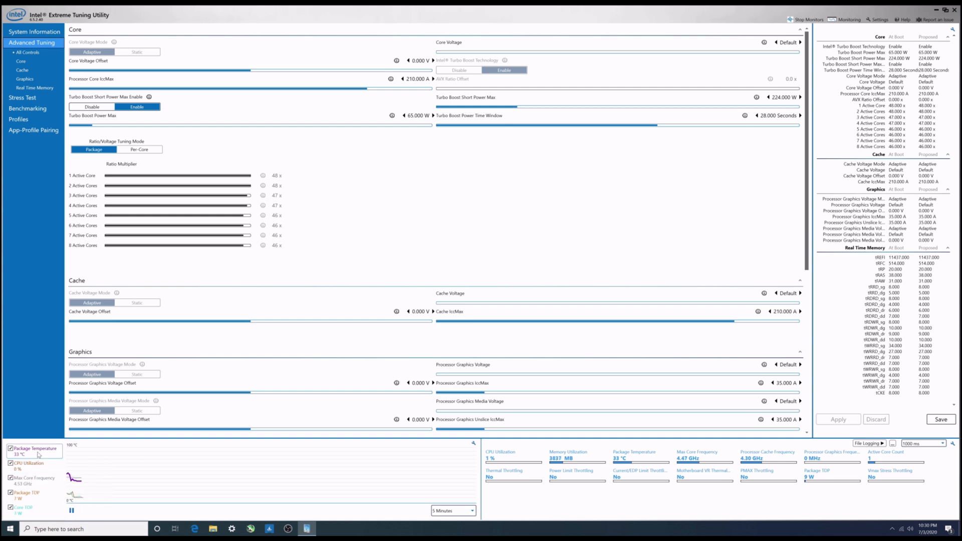
mouse_move(34, 449)
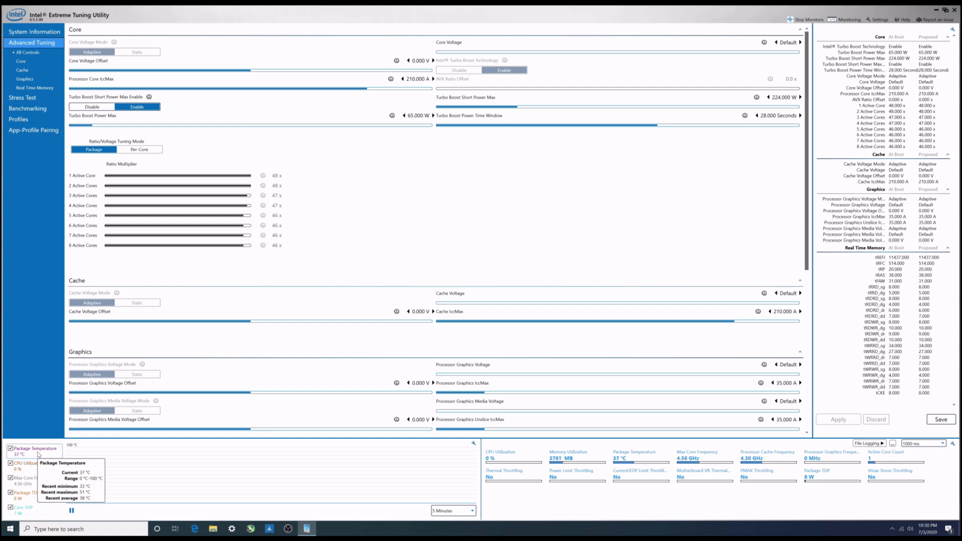
mouse_move(32, 468)
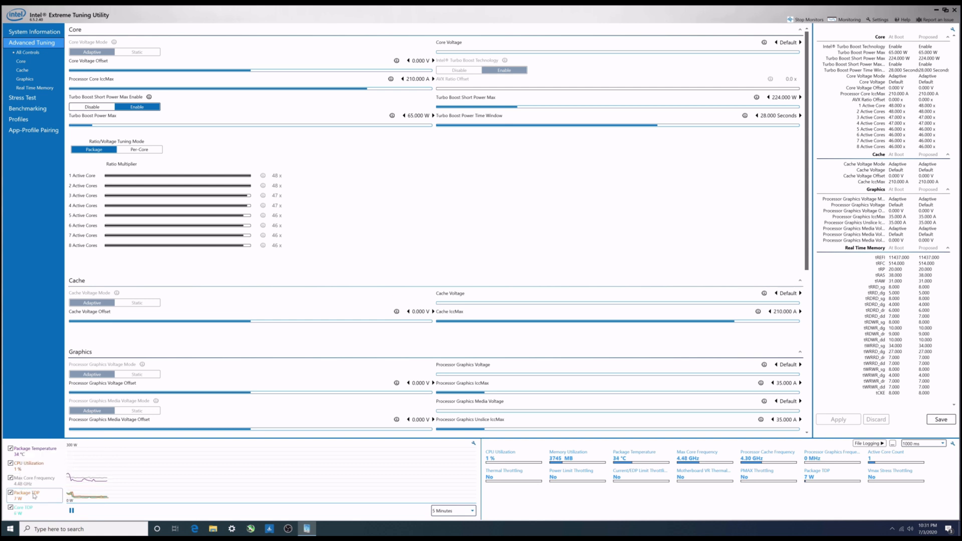
mouse_move(26, 479)
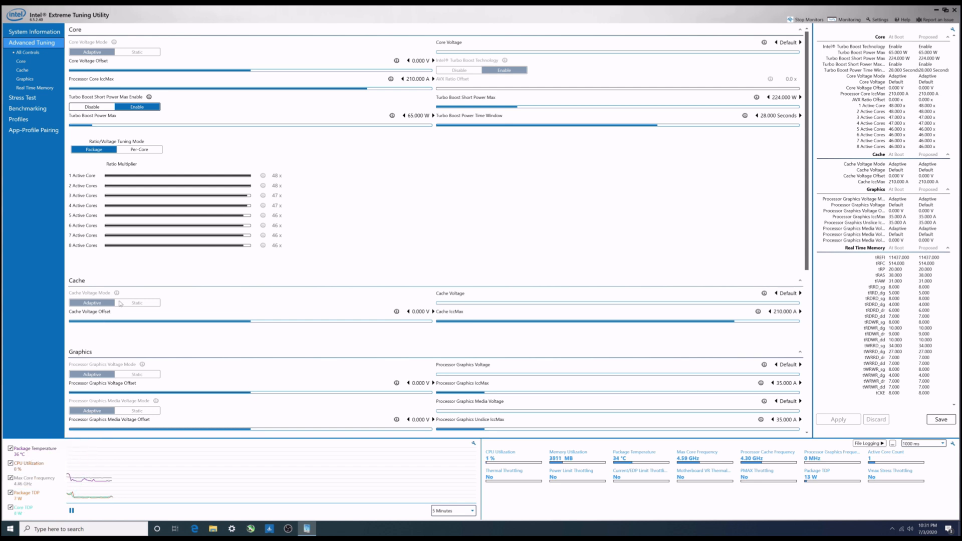
mouse_move(158, 242)
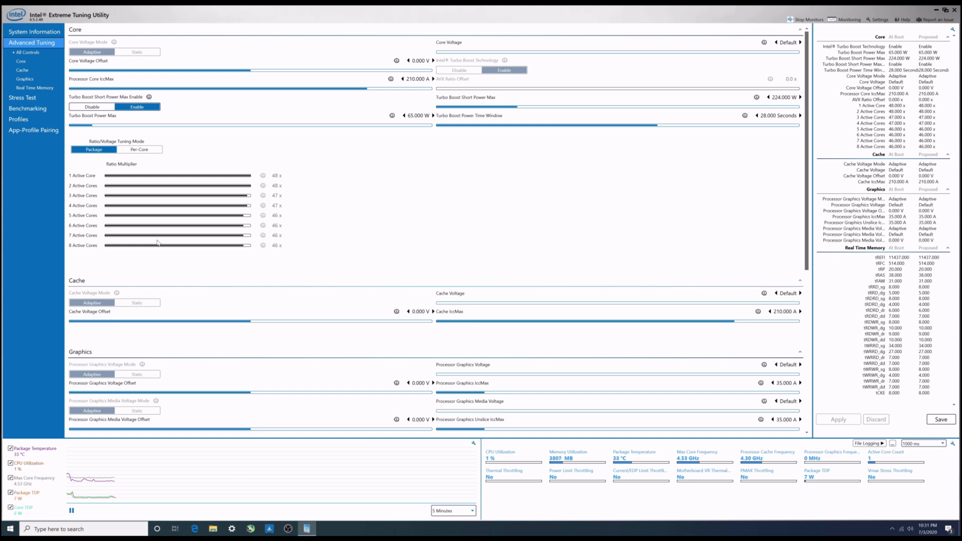
mouse_move(281, 182)
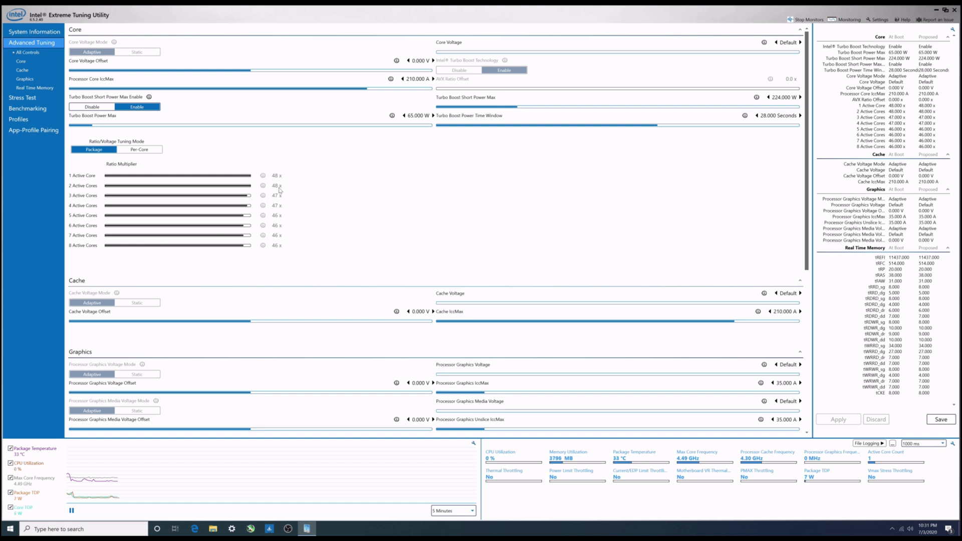
mouse_move(279, 192)
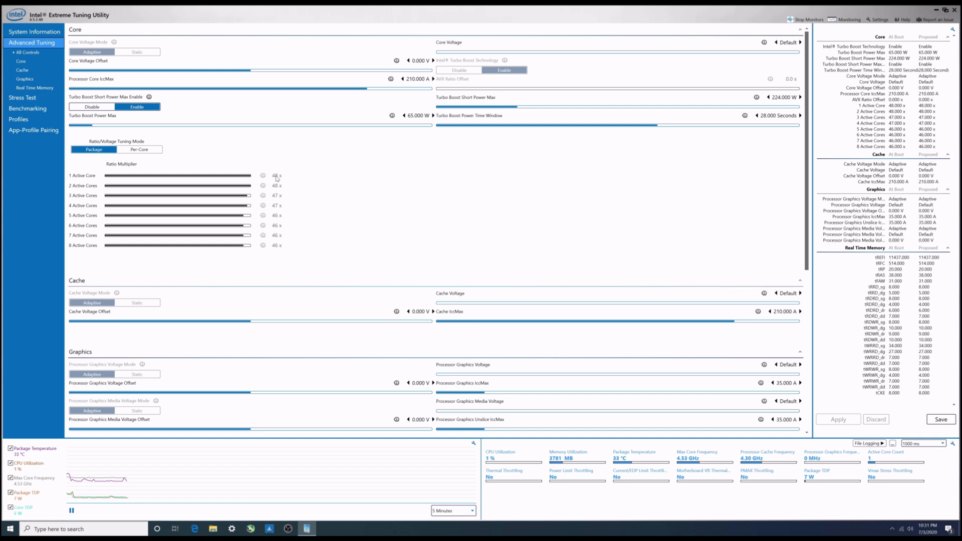
mouse_move(276, 178)
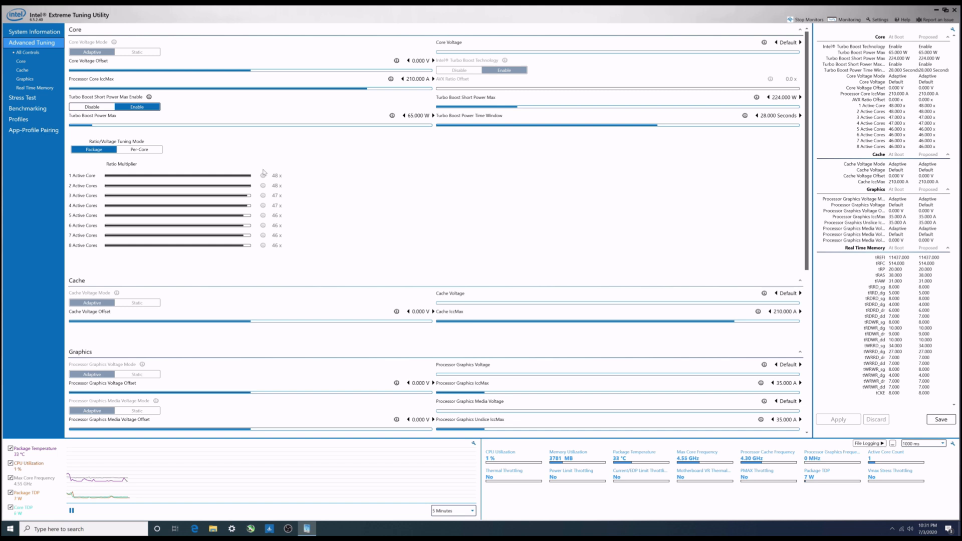
mouse_move(277, 180)
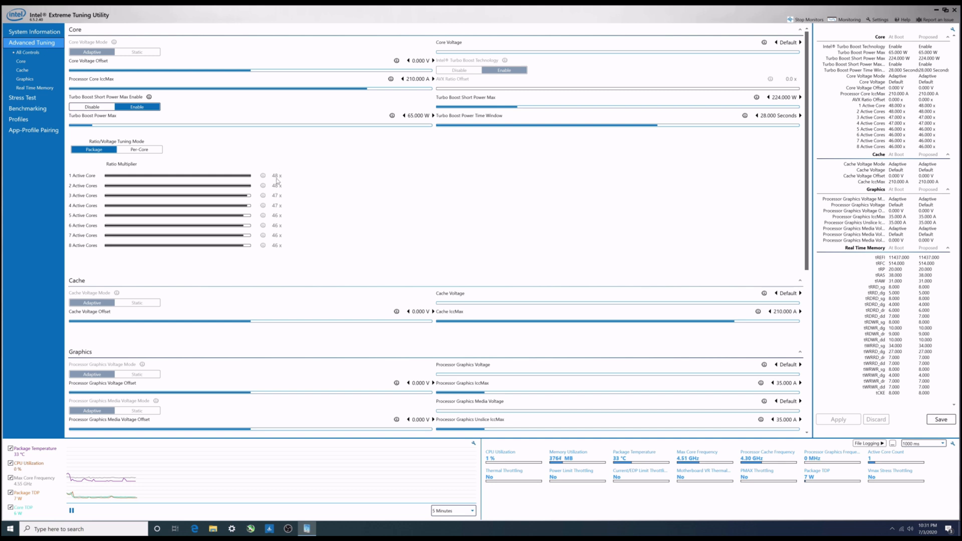
mouse_move(277, 181)
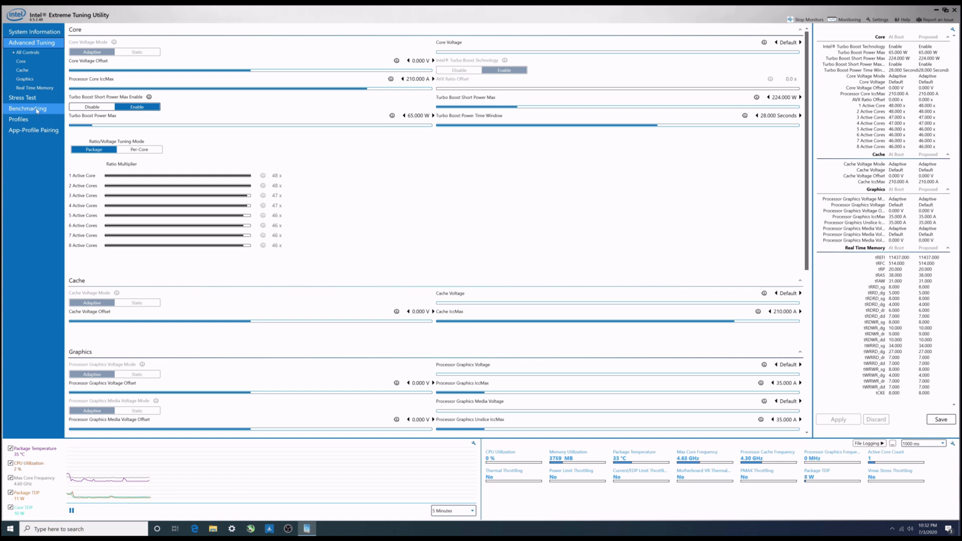
- Run the XTU Benchmark from the Benchmarking page, scoring 3291 Marks at 4.62 GHz
left_click(27, 108)
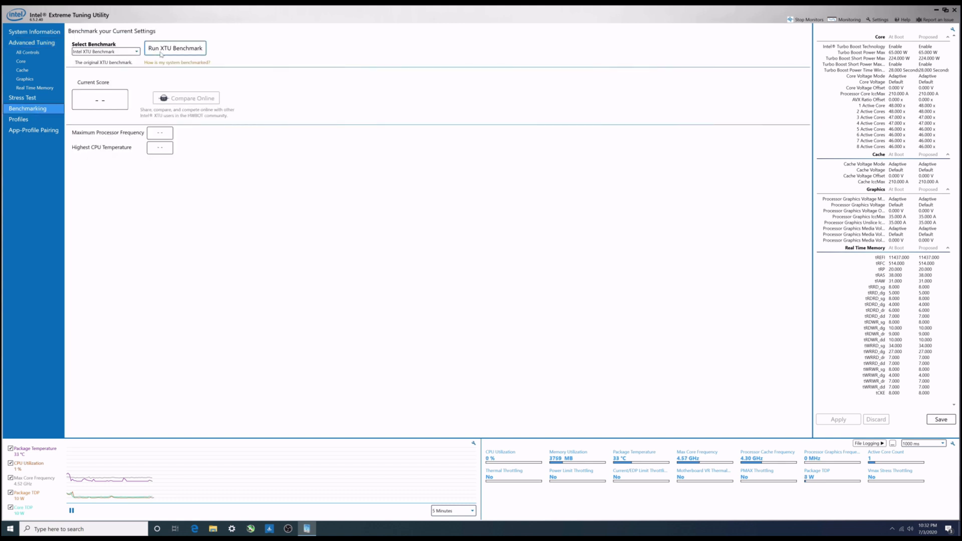
left_click(175, 48)
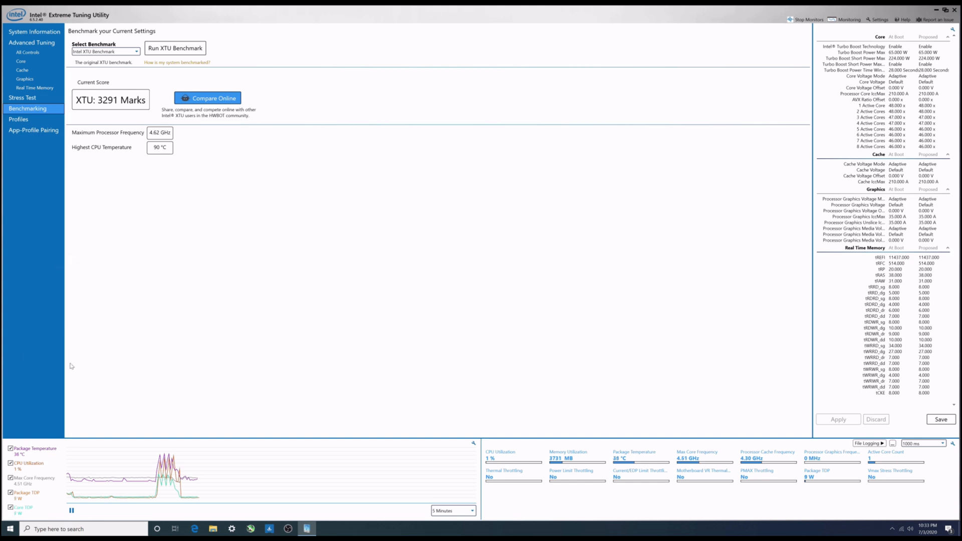
mouse_move(123, 222)
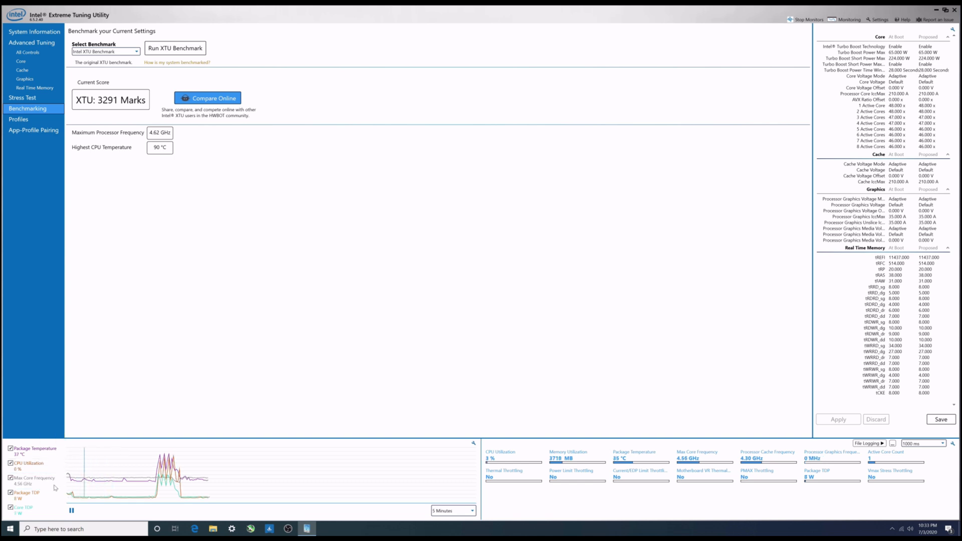
mouse_move(34, 449)
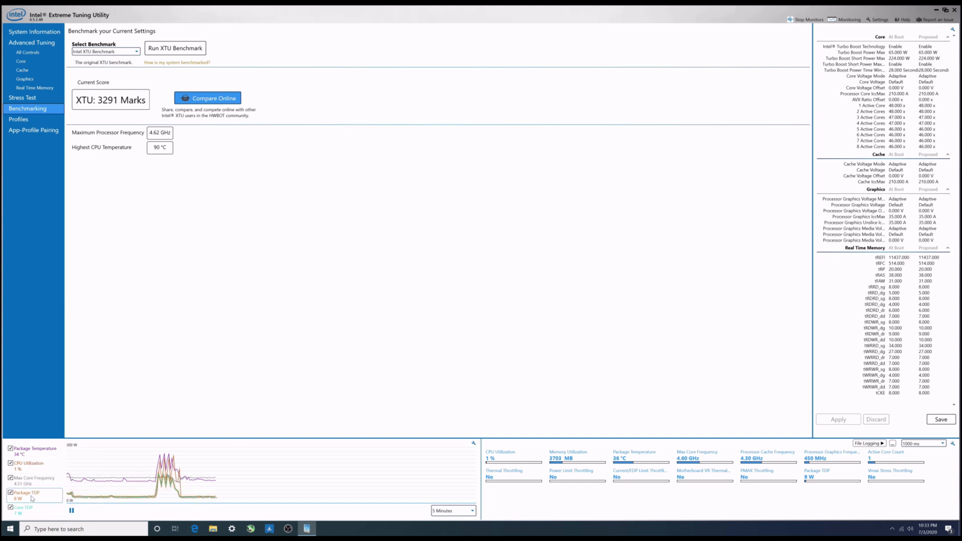
mouse_move(24, 479)
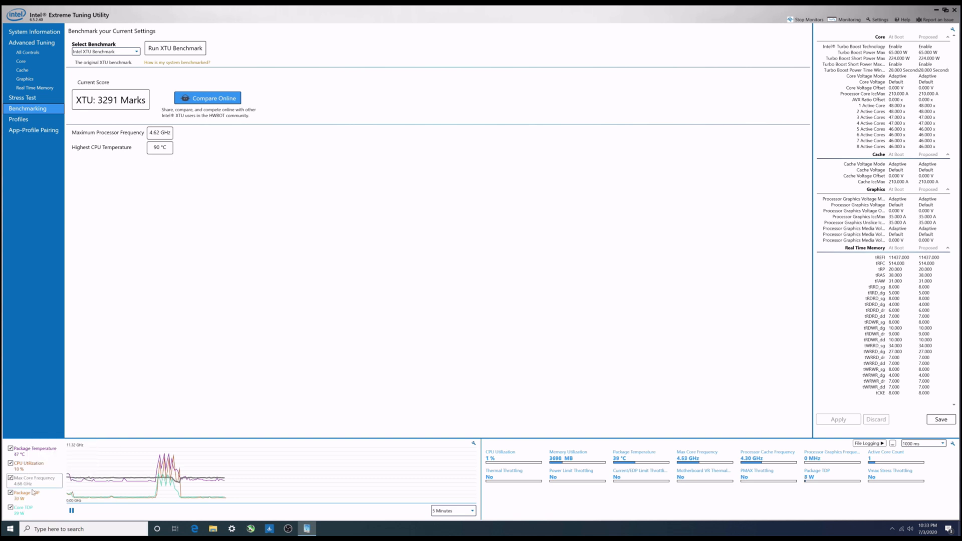
mouse_move(26, 492)
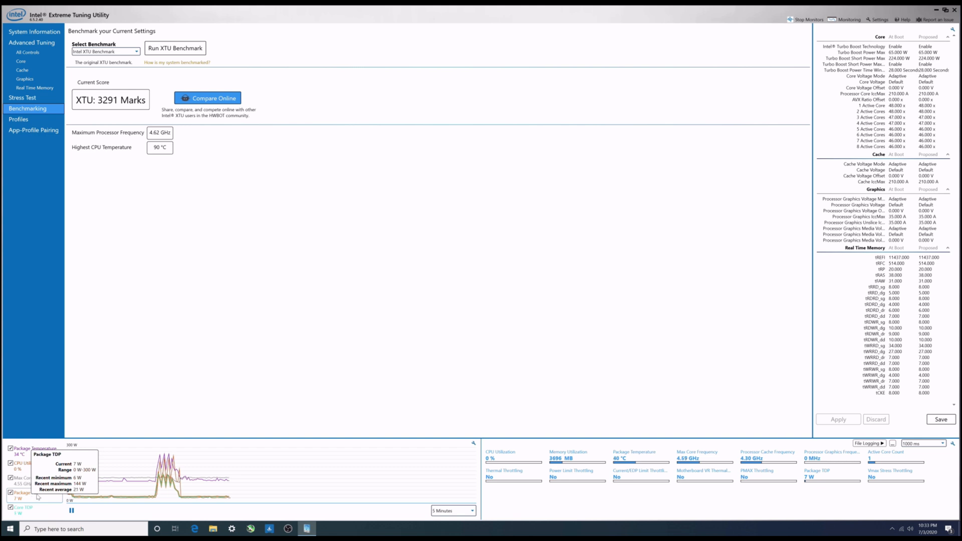
mouse_move(30, 513)
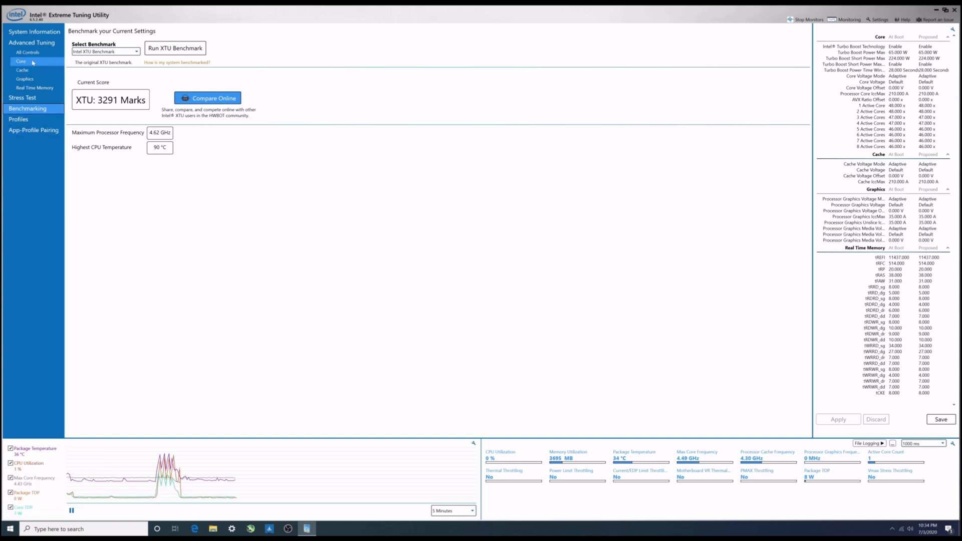
- Revisit the Core tuning page, leave XTU running in the background, and open the Start menu
left_click(27, 52)
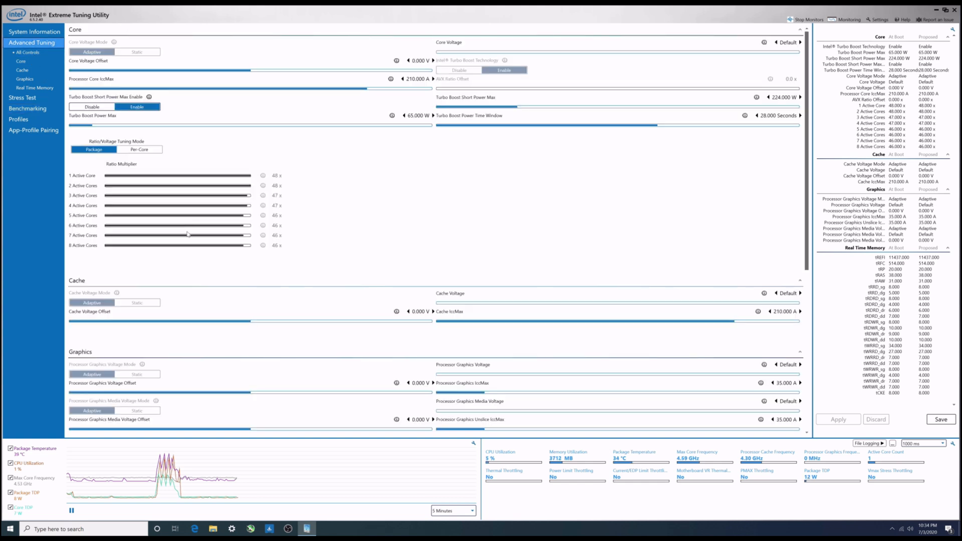
left_click_drag(69, 391, 250, 392)
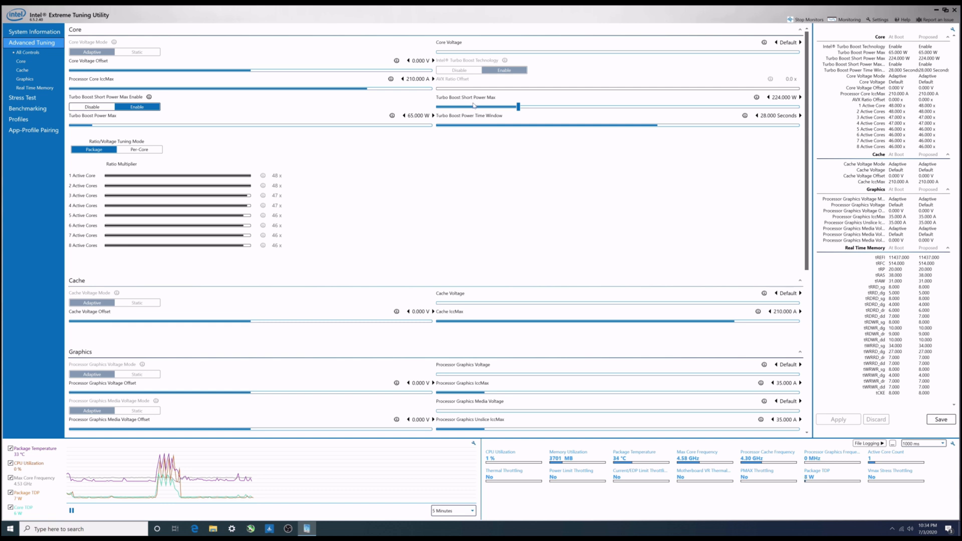
mouse_move(757, 97)
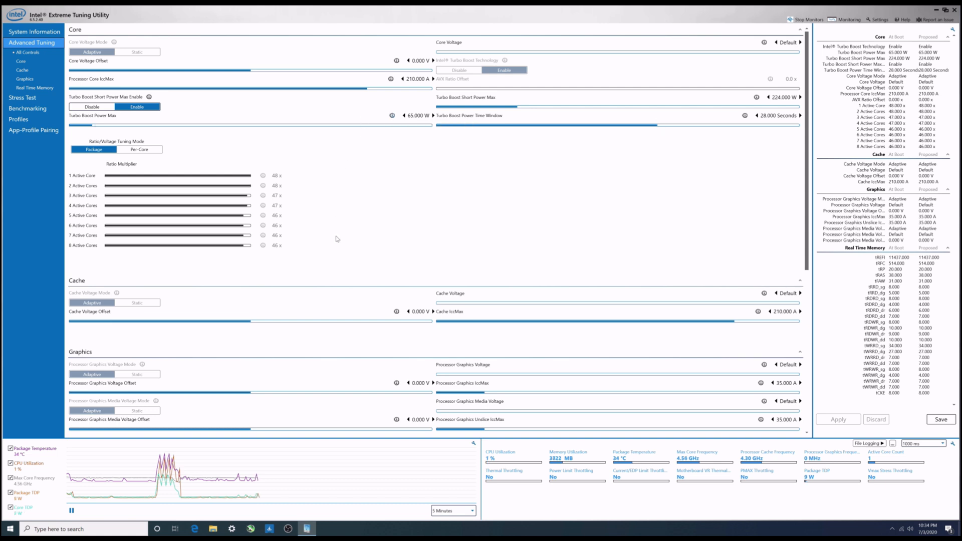
mouse_move(436, 348)
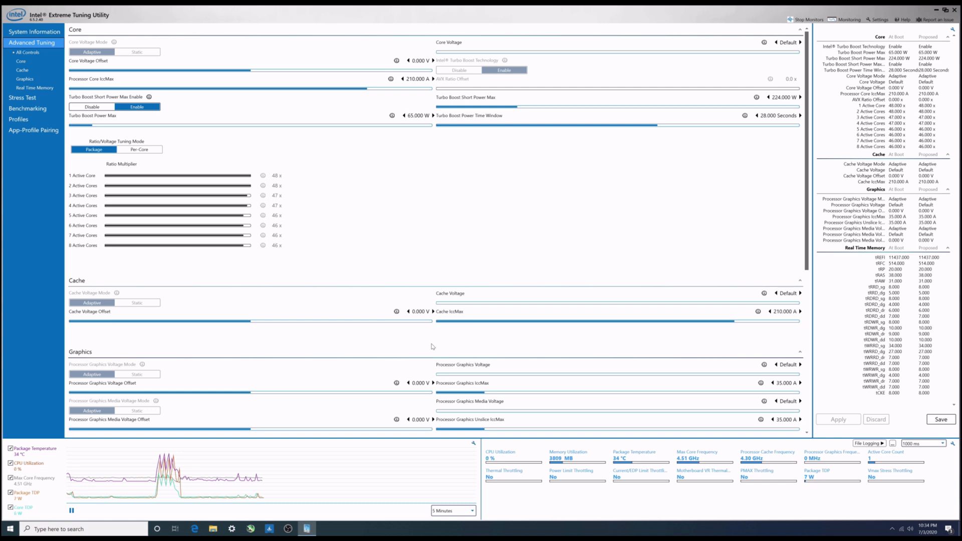
mouse_move(430, 347)
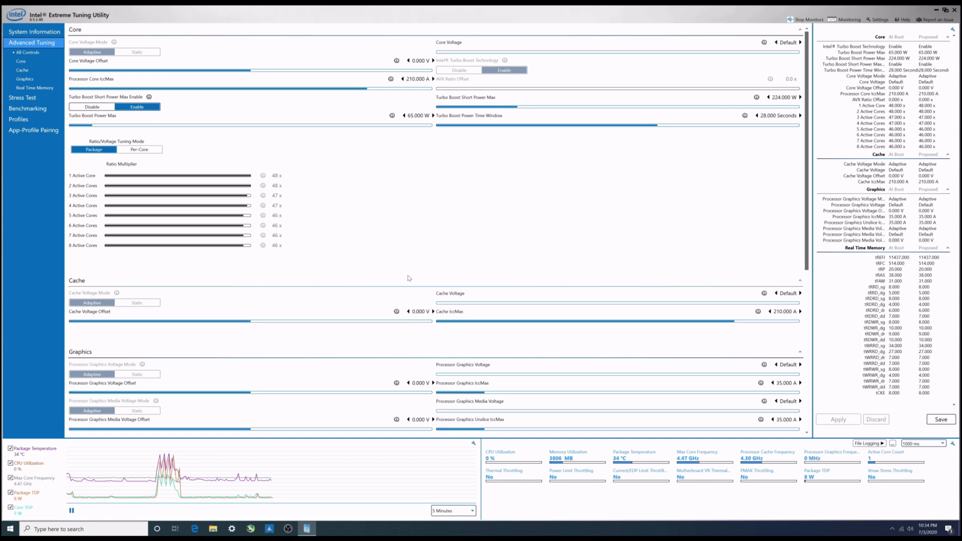
mouse_move(513, 272)
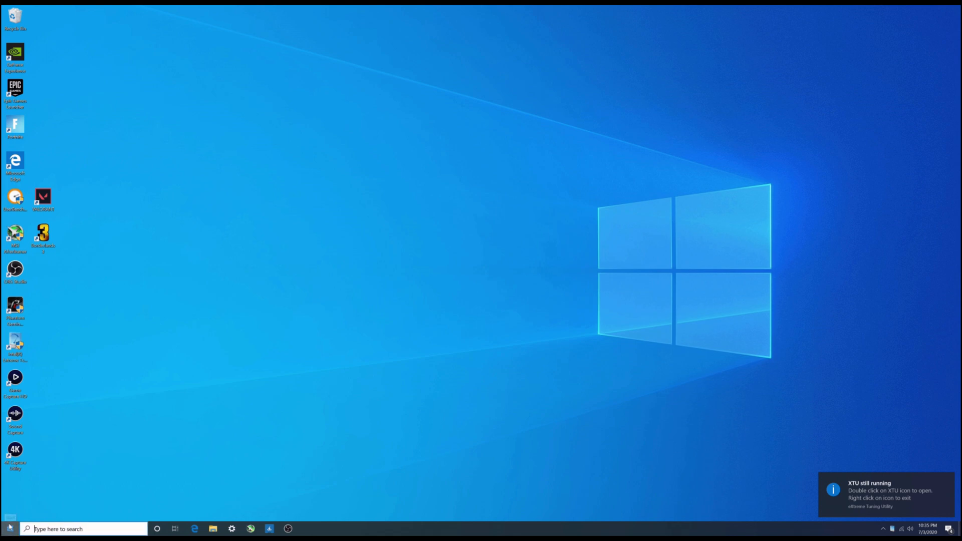
left_click(9, 528)
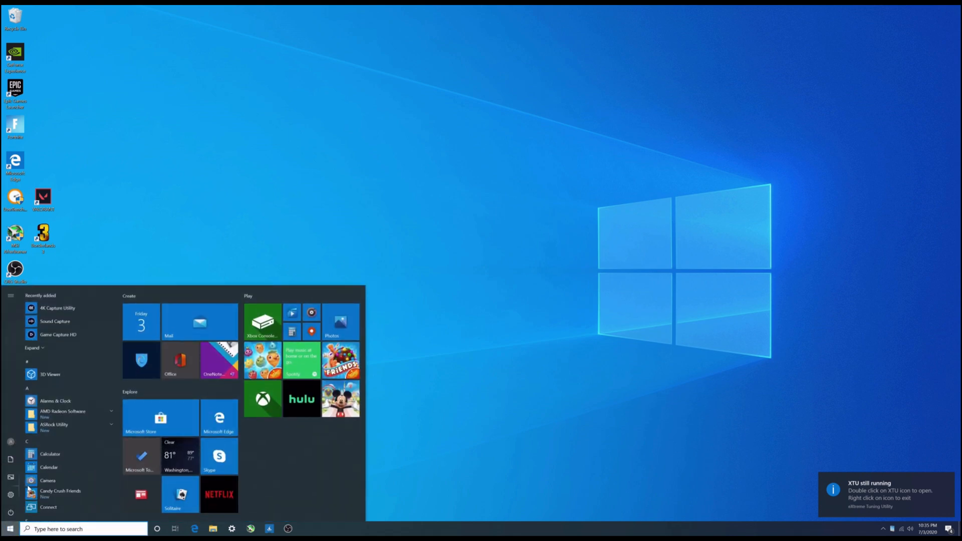